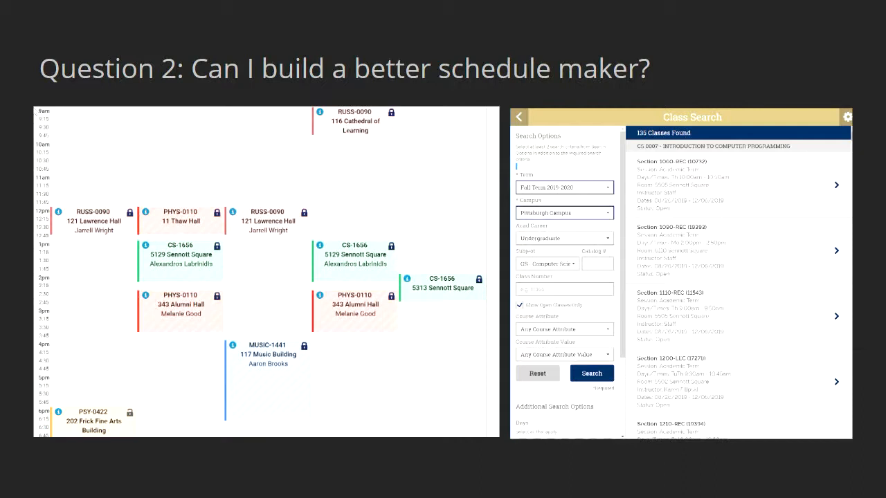
Advance past the schedule-maker question to the Types of Scraping slide
key(Right)
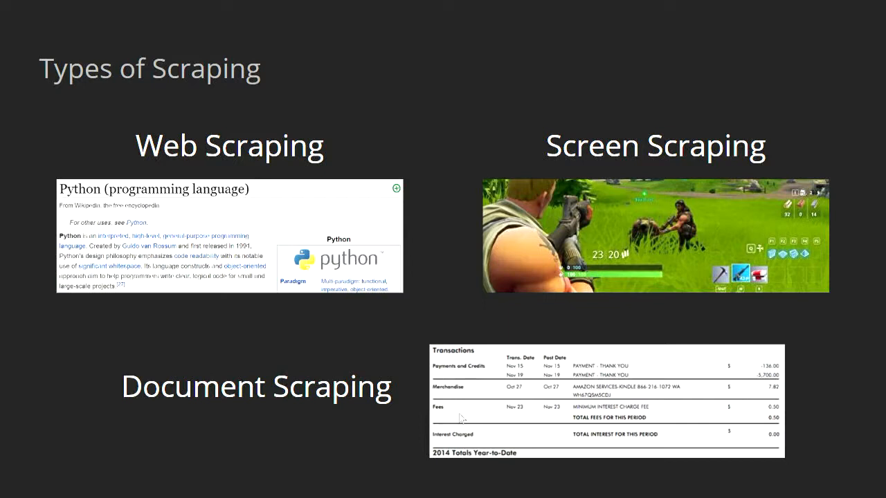
key(right)
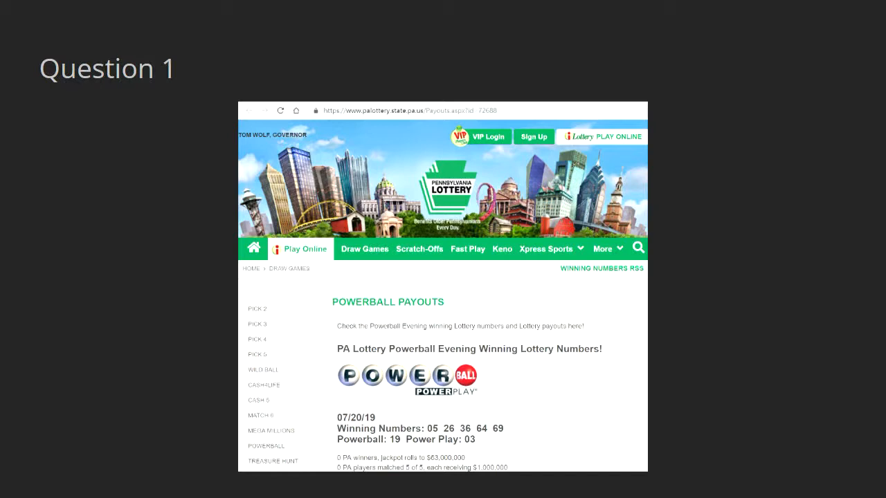
click(263, 372)
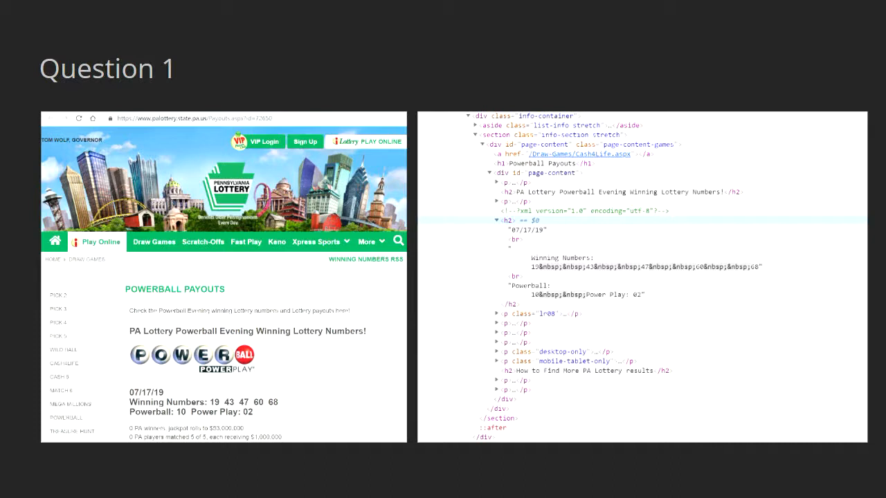
Advance to the Question 1 slide with the lottery payouts page beside its HTML source
key(Right)
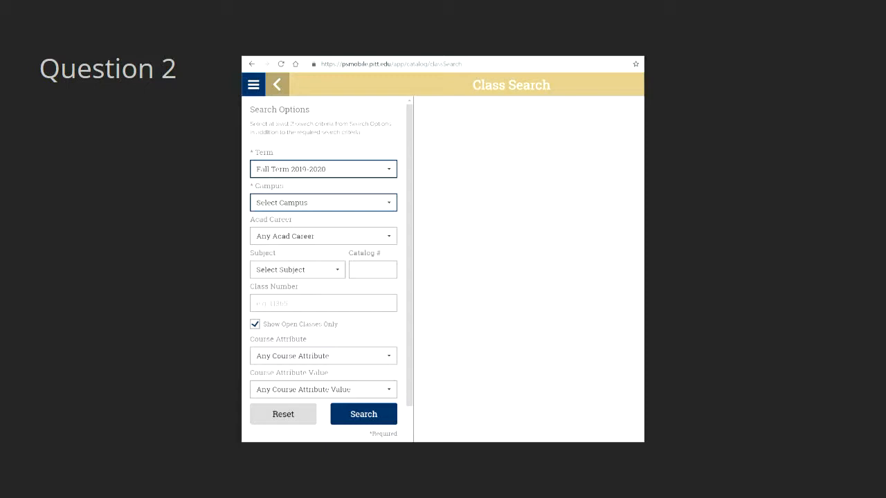
Advance to the Question 2 slide showing the Class Search page screenshot
click(363, 414)
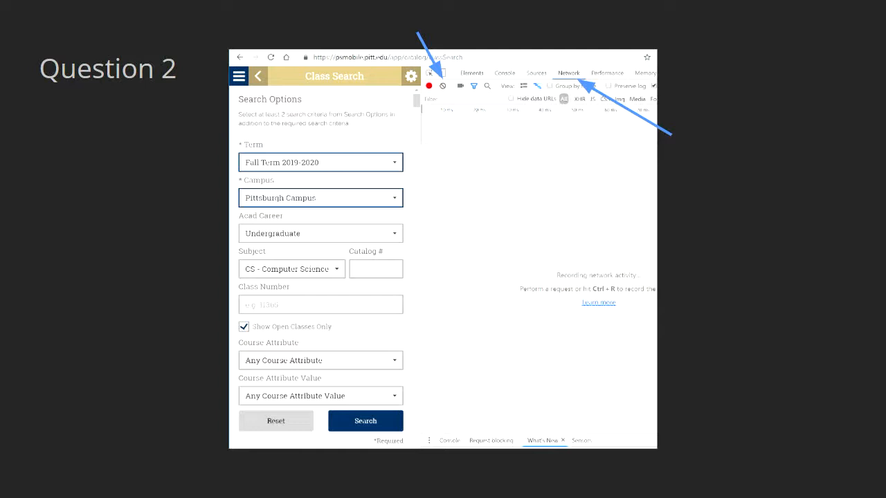
Advance to the filled-in Class Search form with getClassSearch logged in the Network tab
click(365, 421)
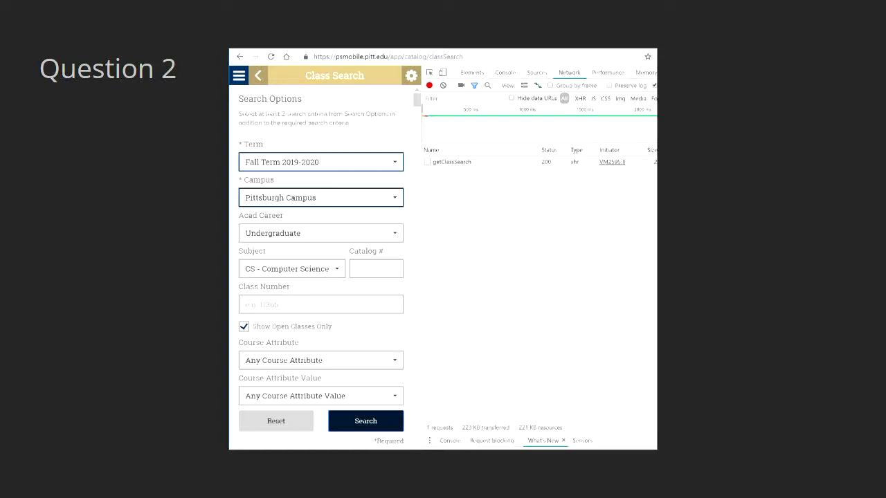
Advance to the getClassSearch Headers pane with Request URL and POST method highlighted
click(454, 160)
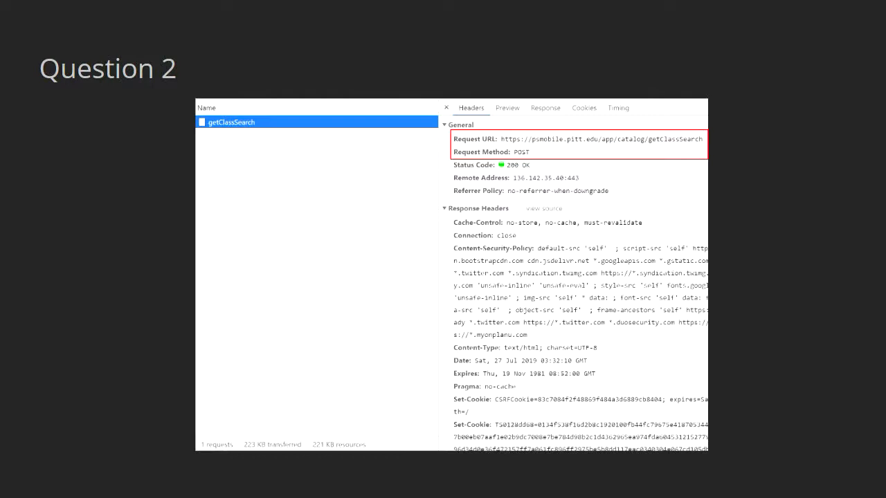
click(459, 124)
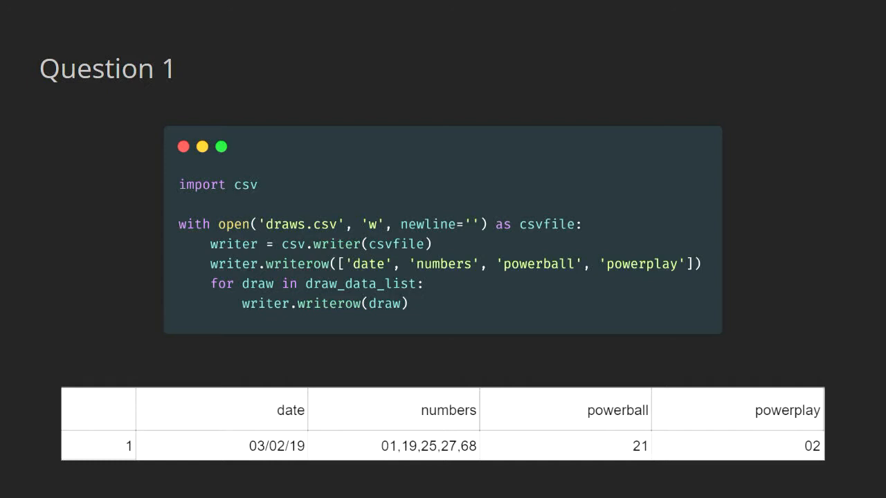
Advance to the Principles of Tidy data slide with artist, track and rank tables
key(Right)
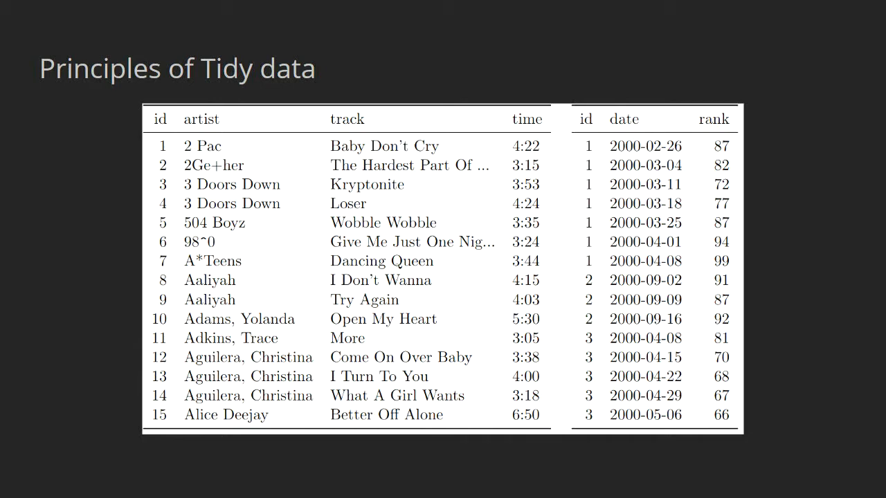
Return to the Question 1 slide with the draws.csv writing code and output row
key(Right)
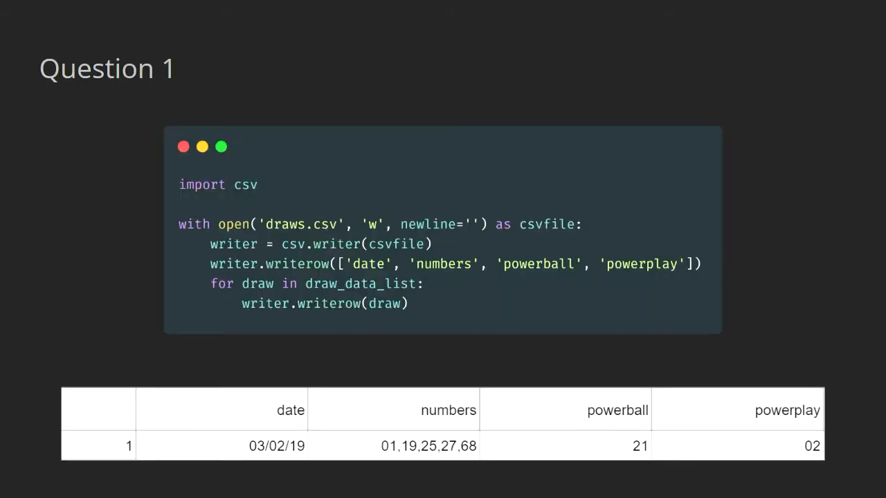